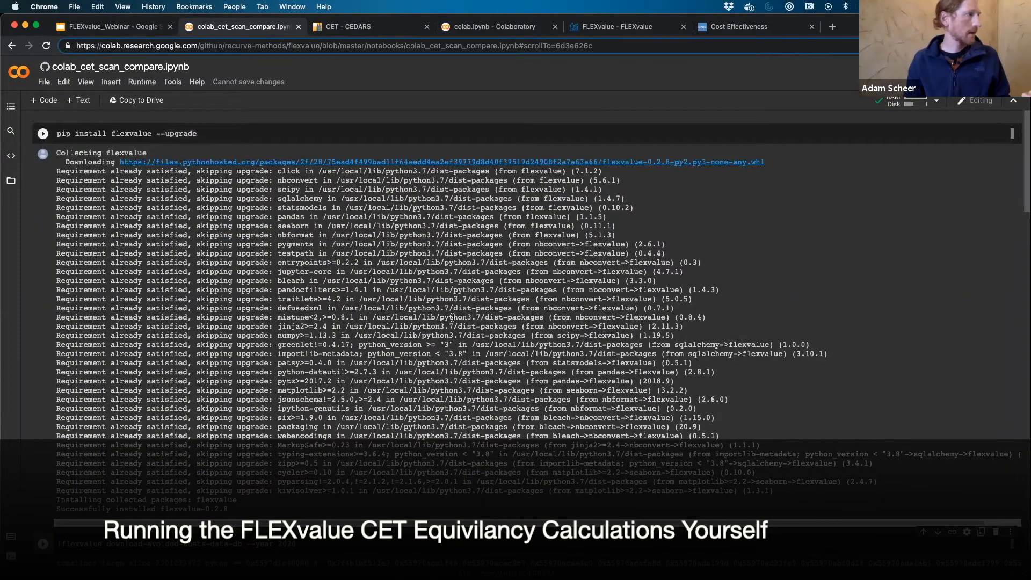
mouse_move(171, 153)
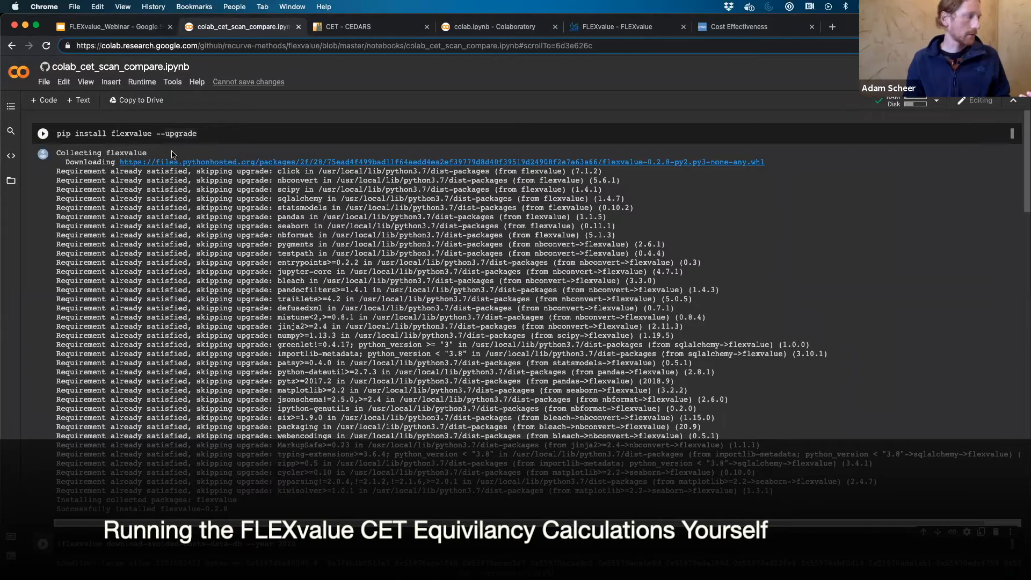
Scroll past the pip install output and run the setup cell importing os and pandas.
scroll("down", 3)
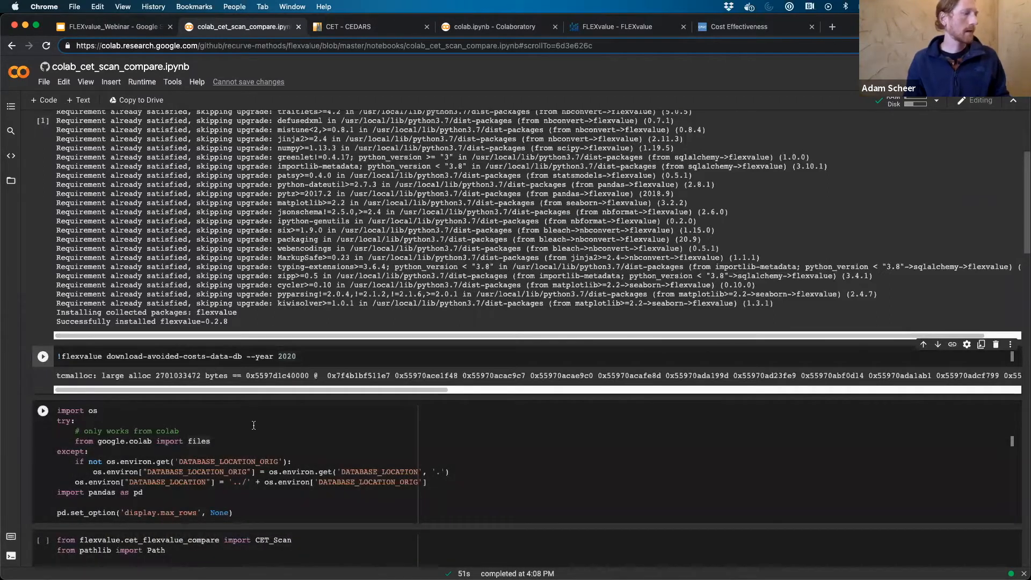
scroll("down", 3)
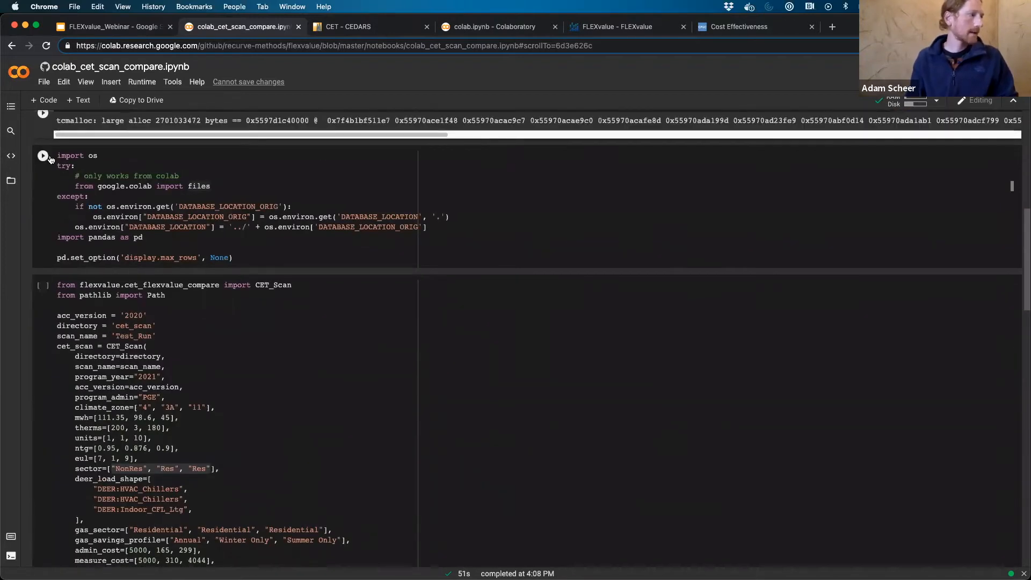
left_click(43, 155)
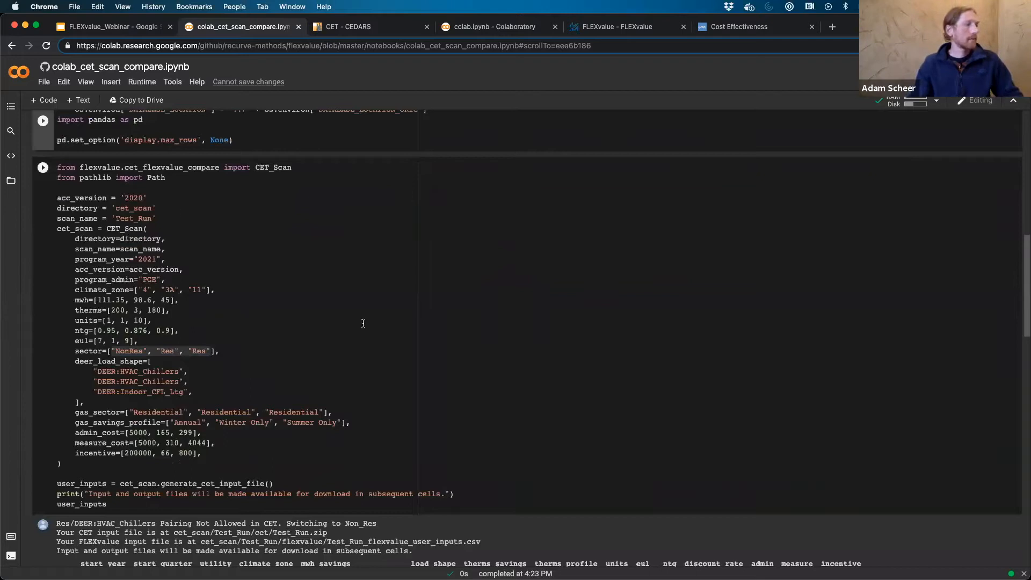
left_click(146, 171)
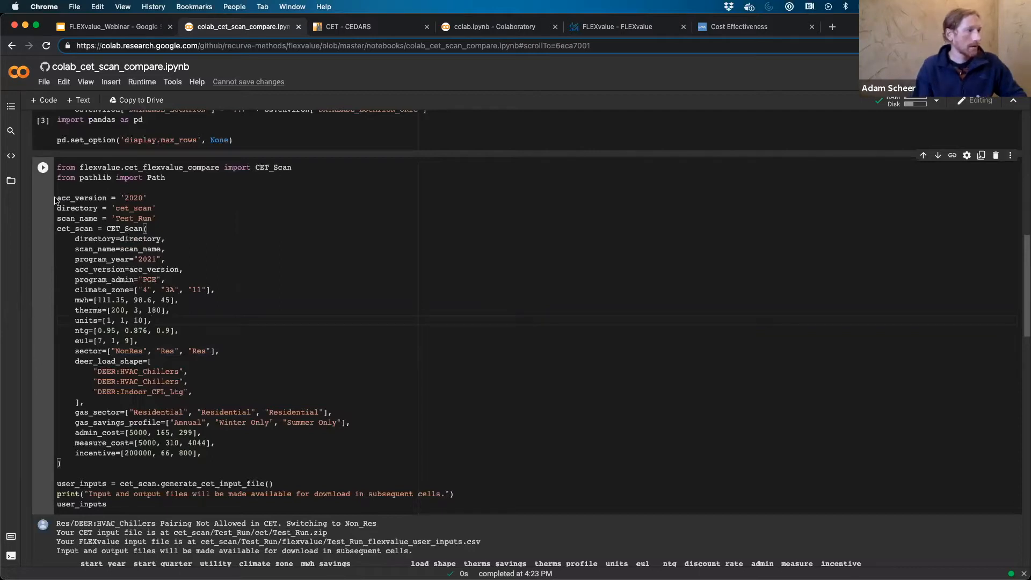
mouse_move(242, 457)
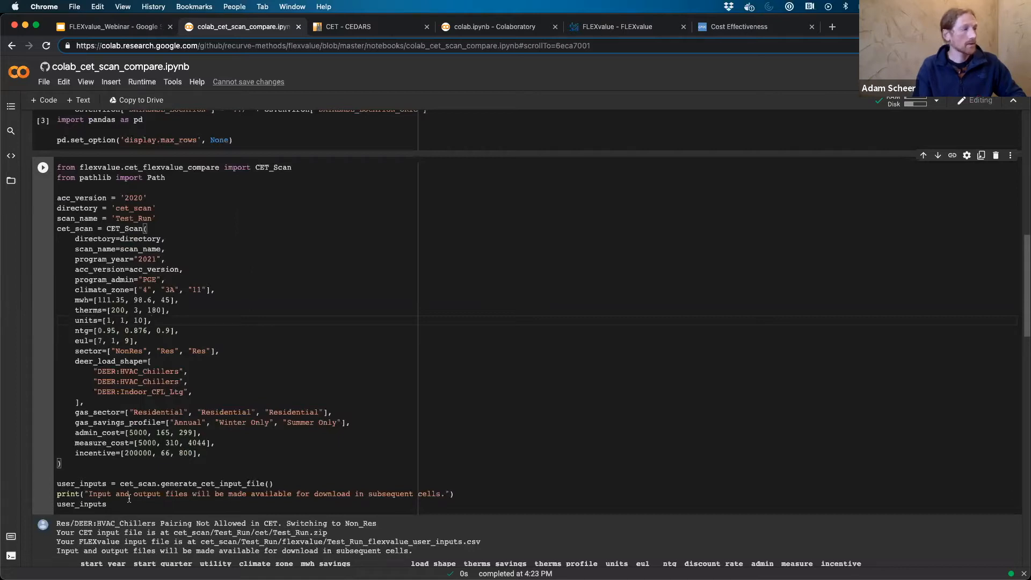
mouse_move(260, 324)
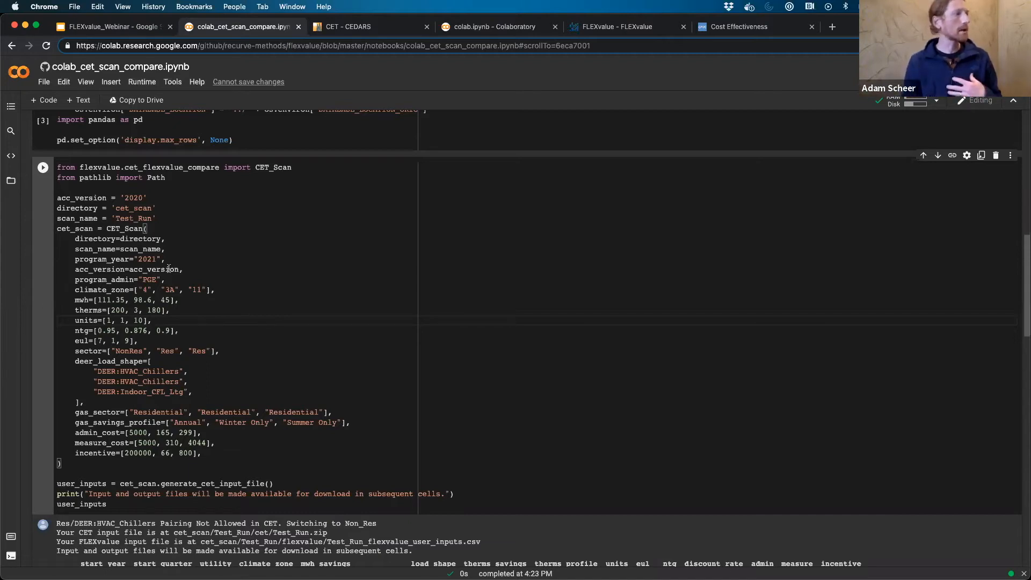
double_click(147, 259)
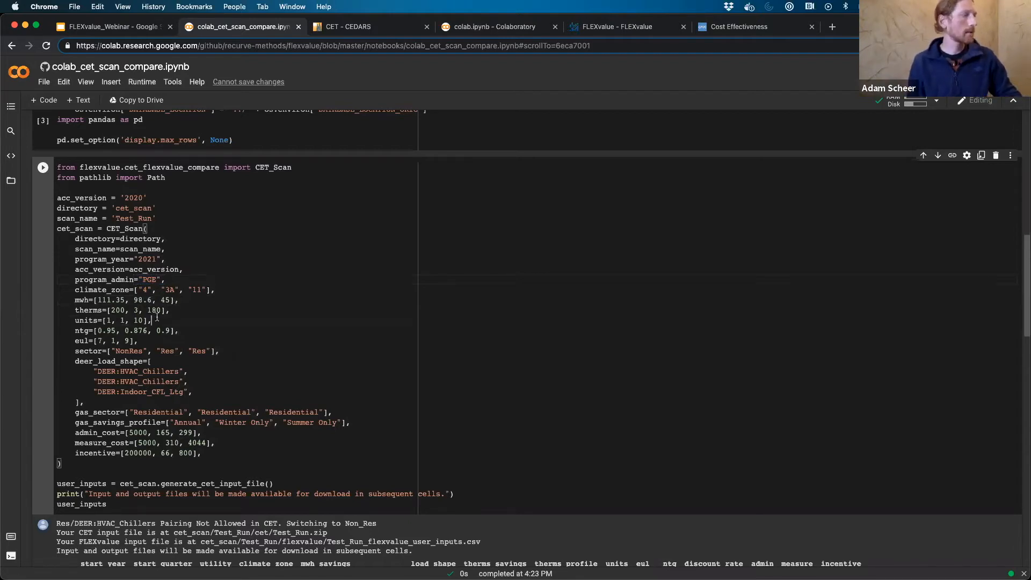
left_click_drag(136, 289, 211, 290)
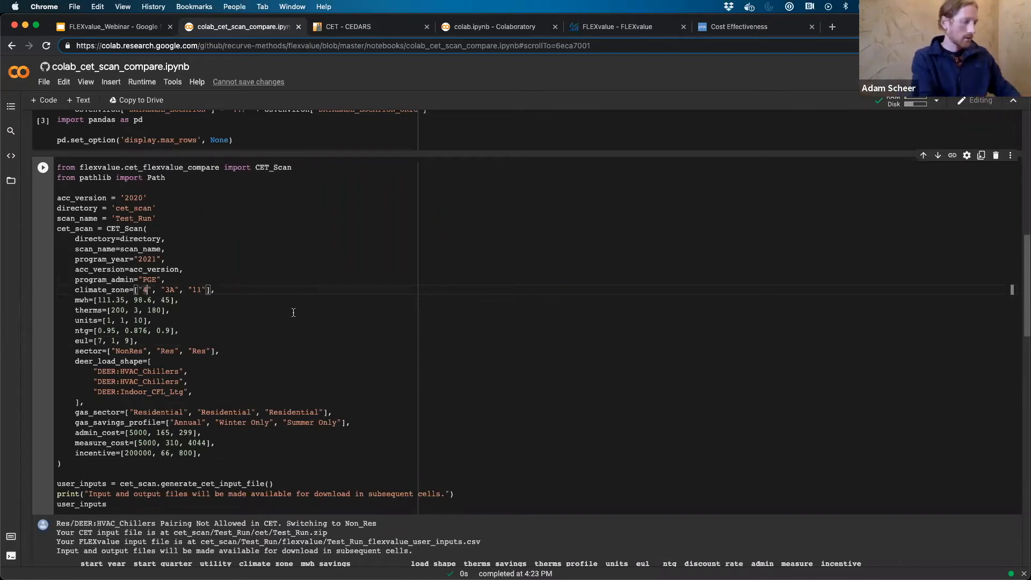
Change the first measure to zone 12, 128.9 MWh, 35 therms, NTG 0.48, EUL 12, second shape DEER:HVAC_EFF_AC.
type("12")
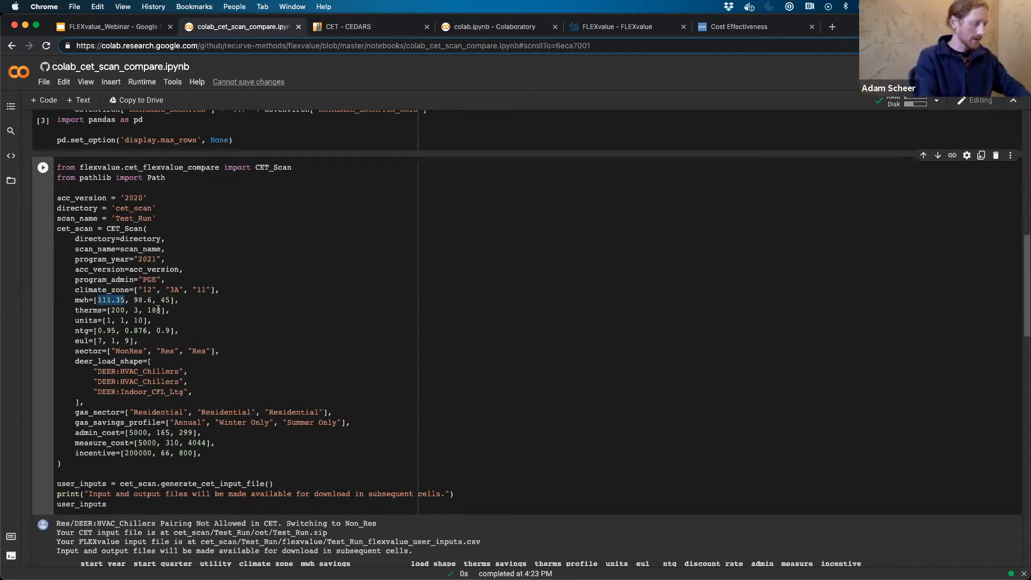
type("128")
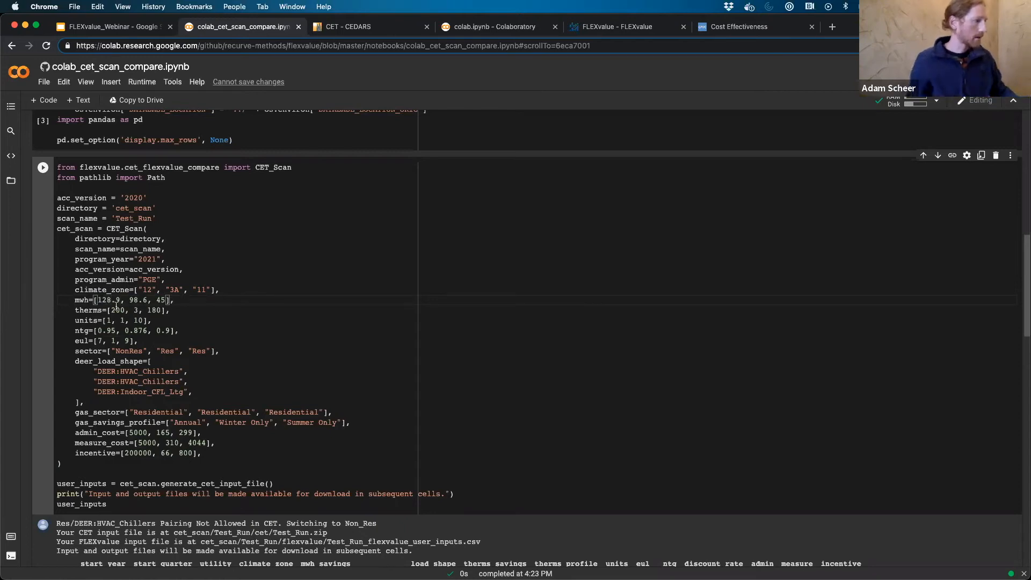
double_click(117, 310)
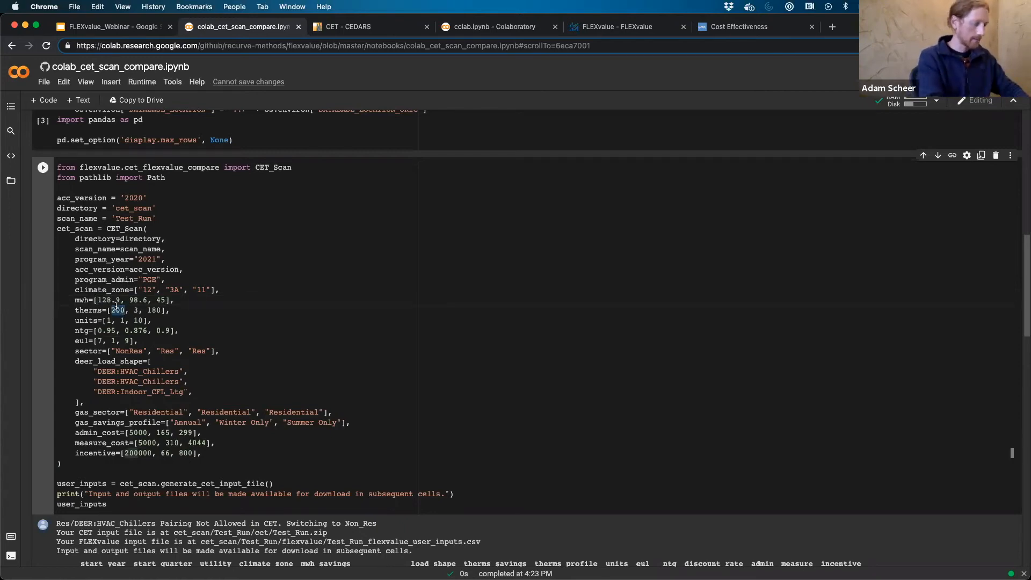
type("35")
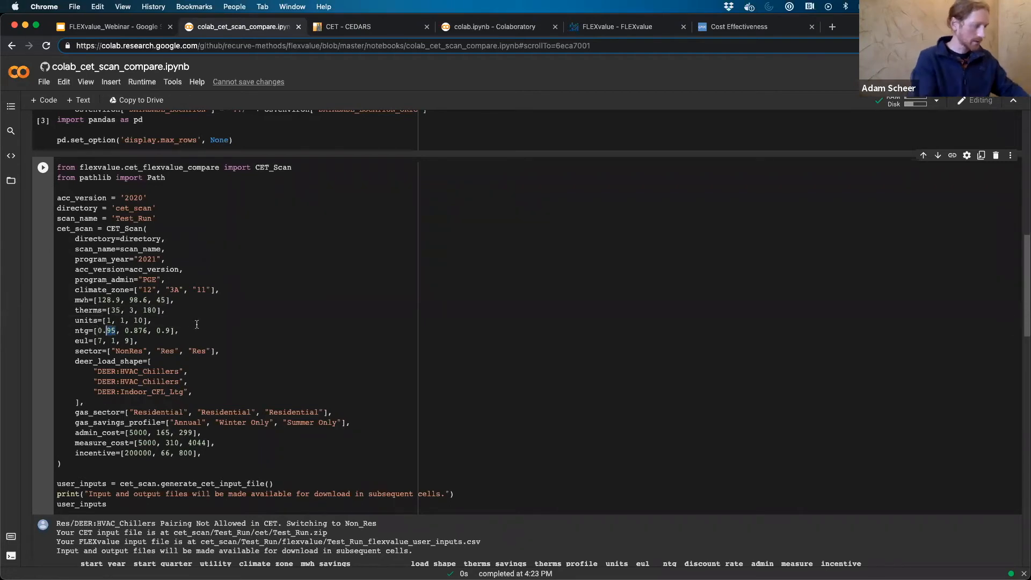
type("0.48")
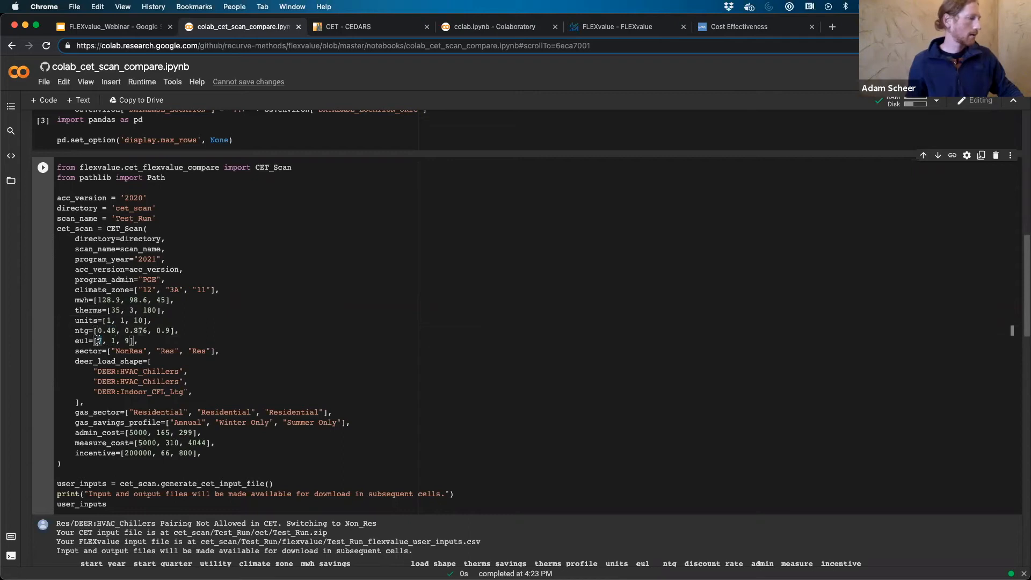
type("12")
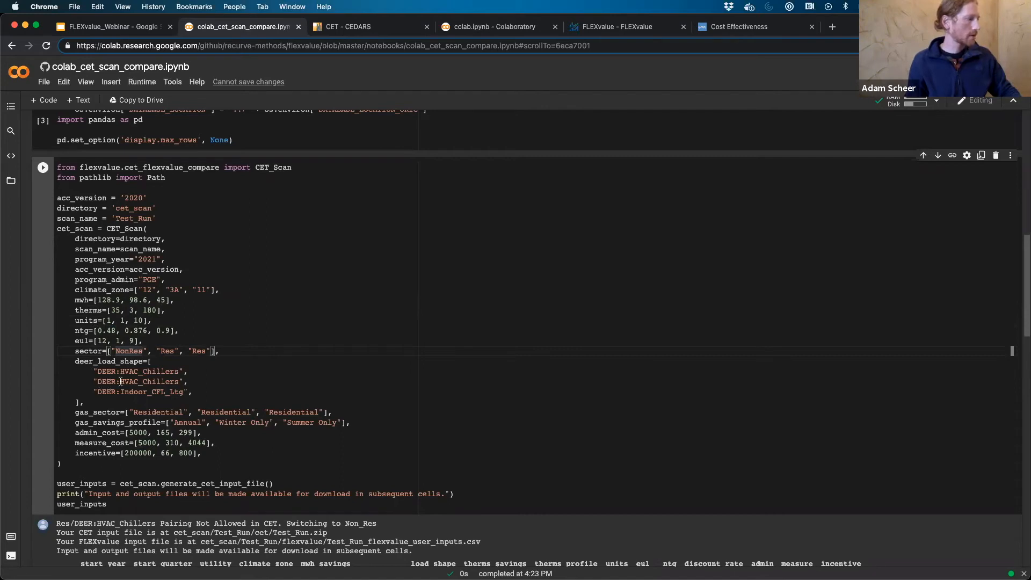
double_click(149, 381)
type("Eff_A")
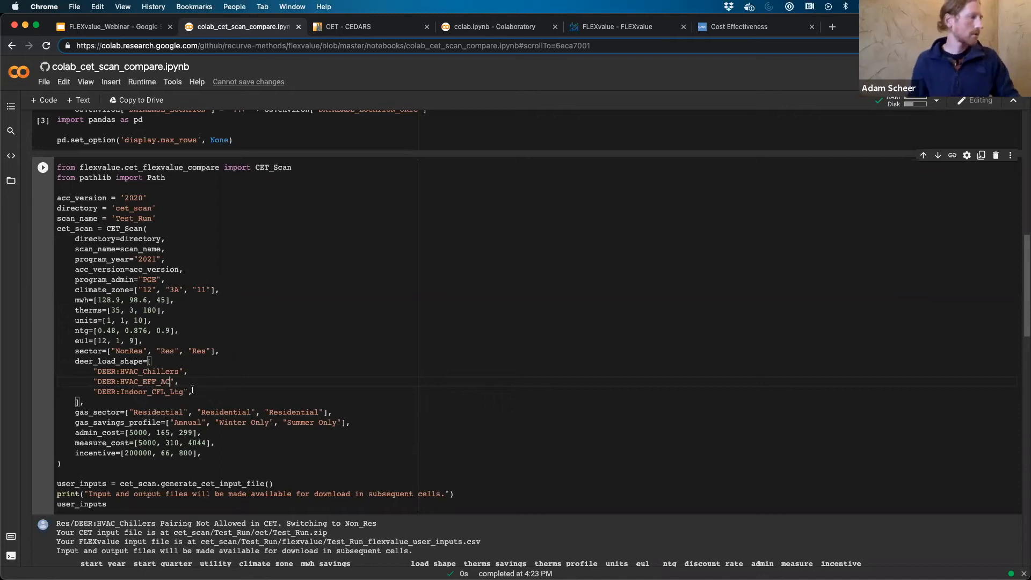
Set the first measure's gas sector to Commercial, profile to Winter Only, and update the incentive amount.
scroll("down", 3)
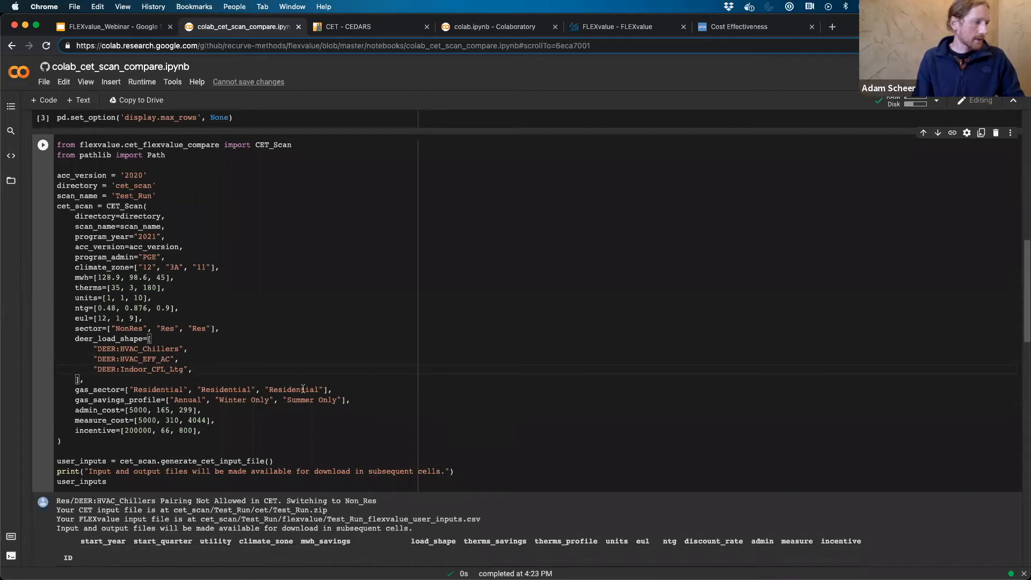
double_click(158, 389)
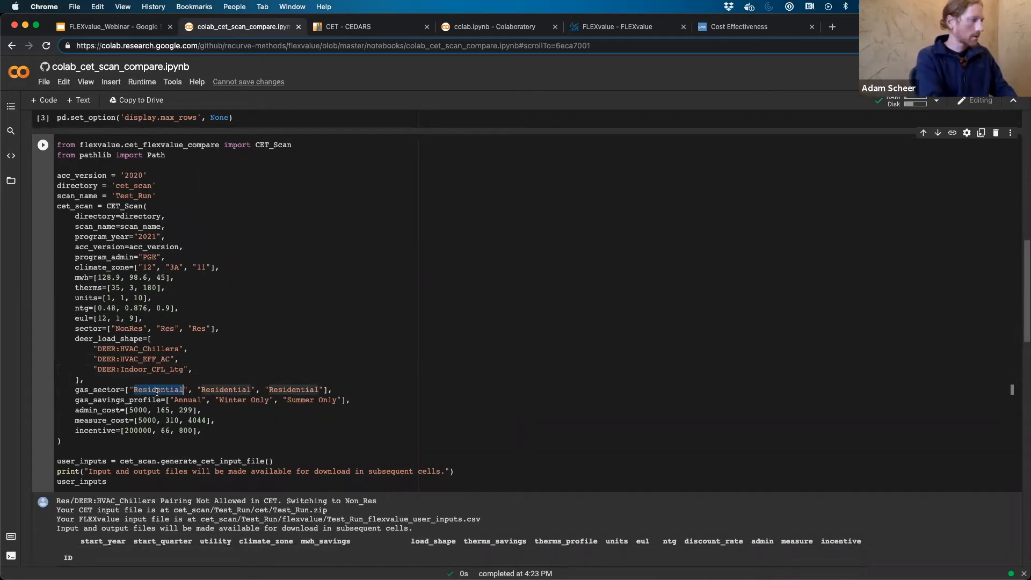
type("Commerc")
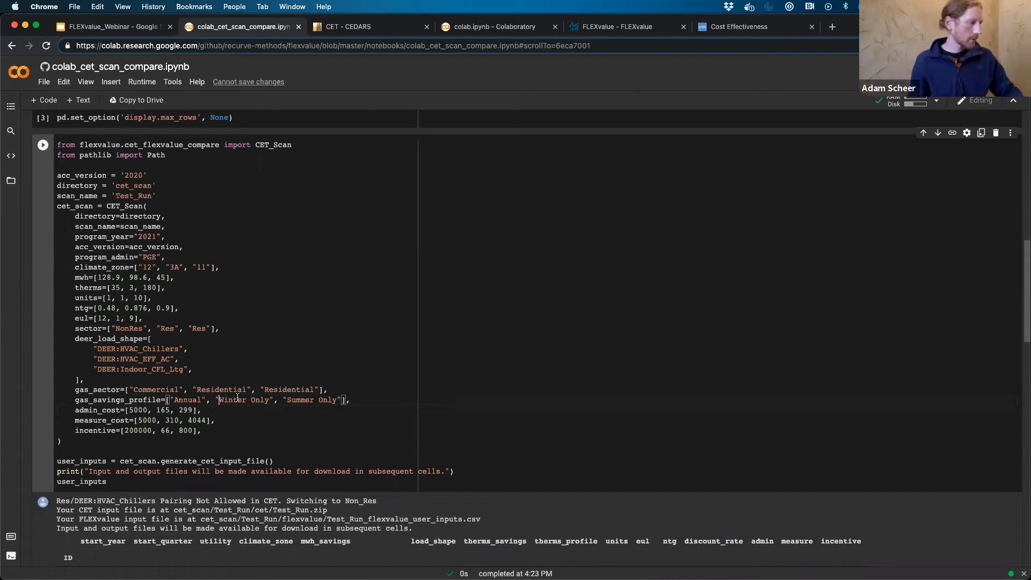
double_click(243, 400)
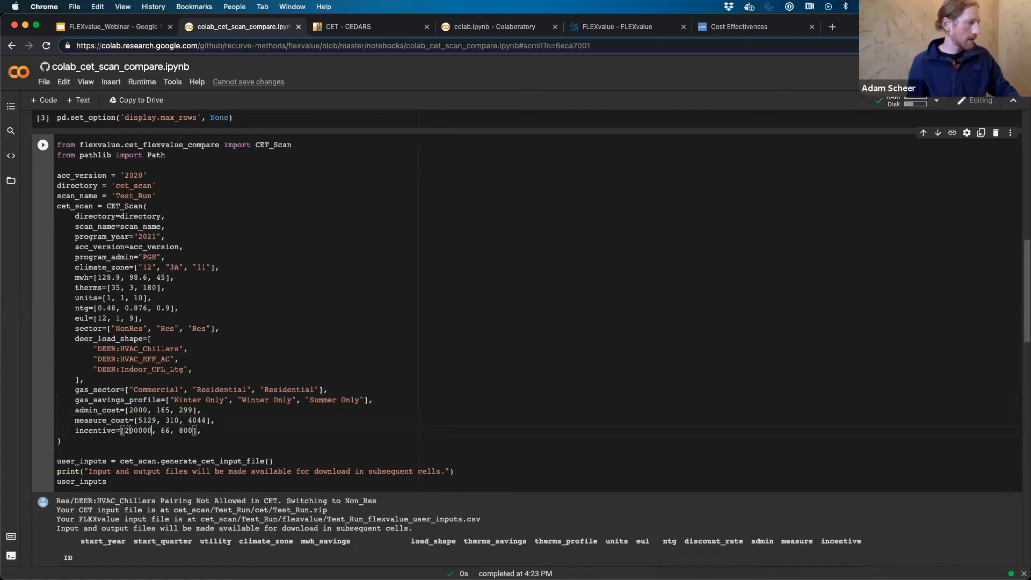
double_click(128, 431)
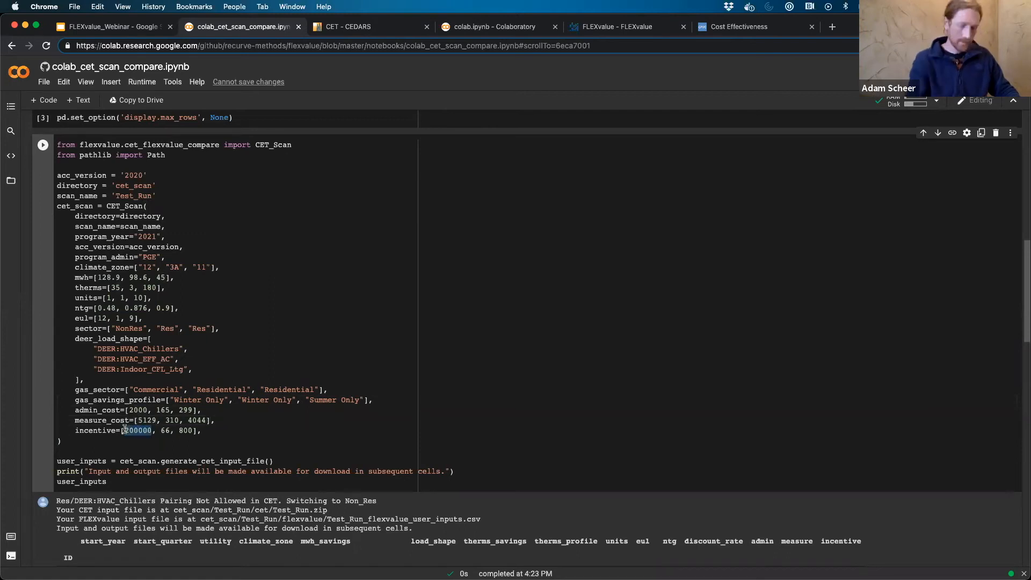
type("20")
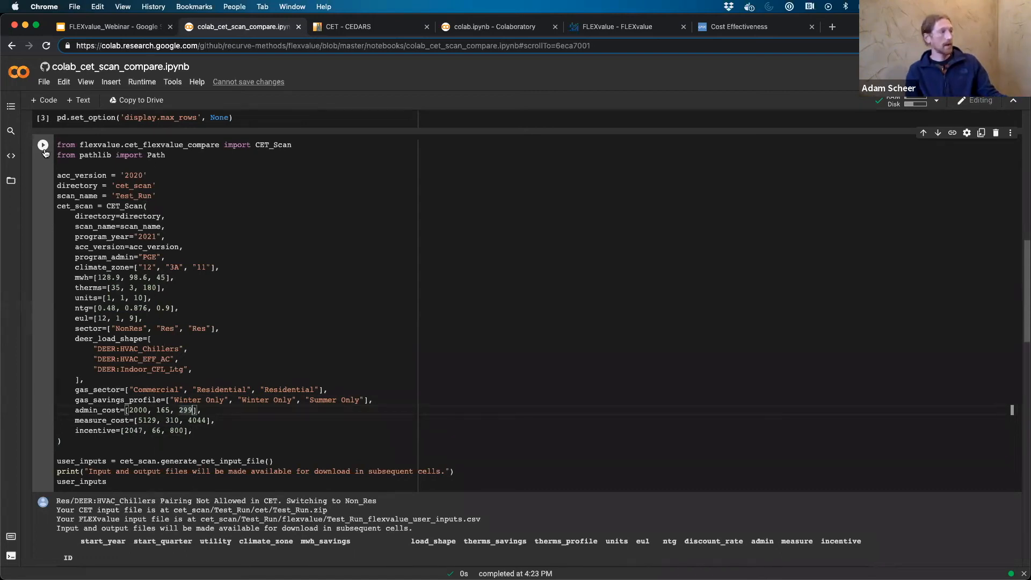
left_click(42, 145)
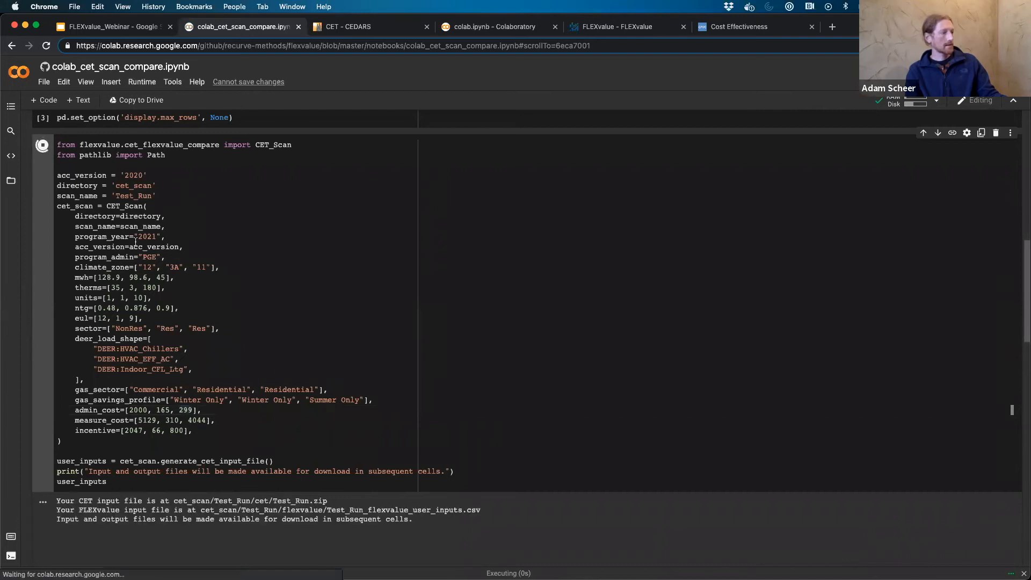
scroll("down", 3)
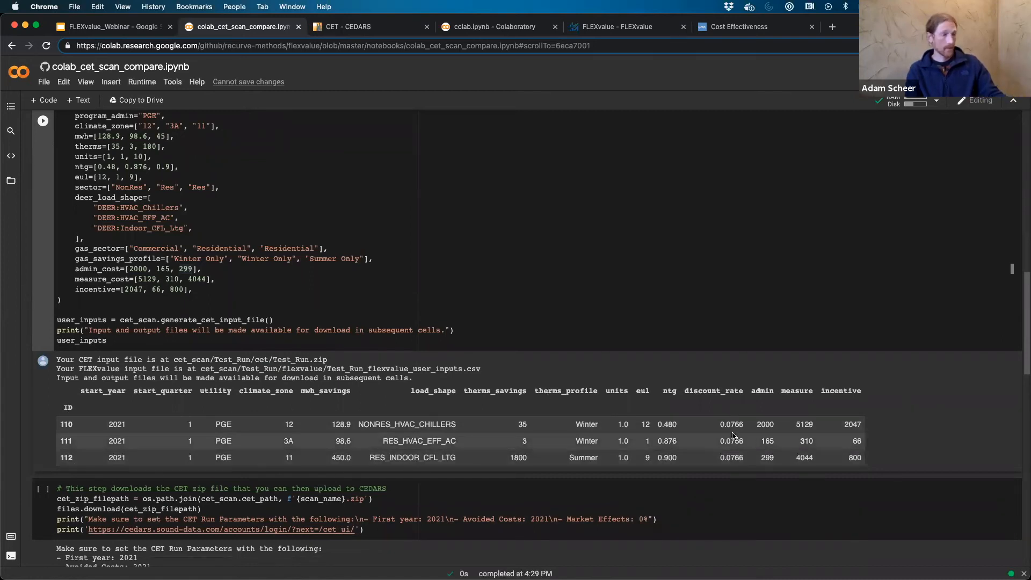
scroll("down", 3)
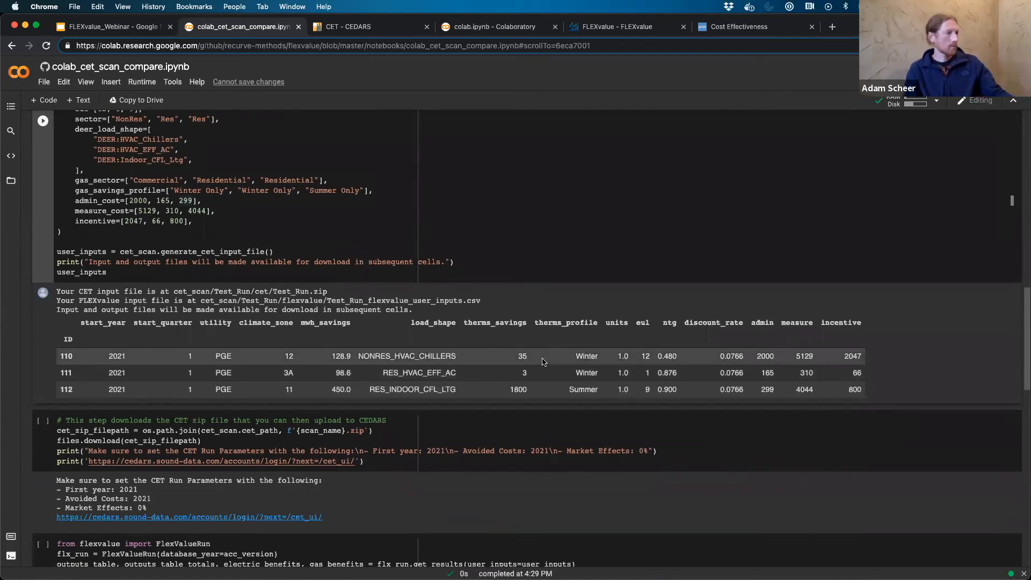
scroll("down", 3)
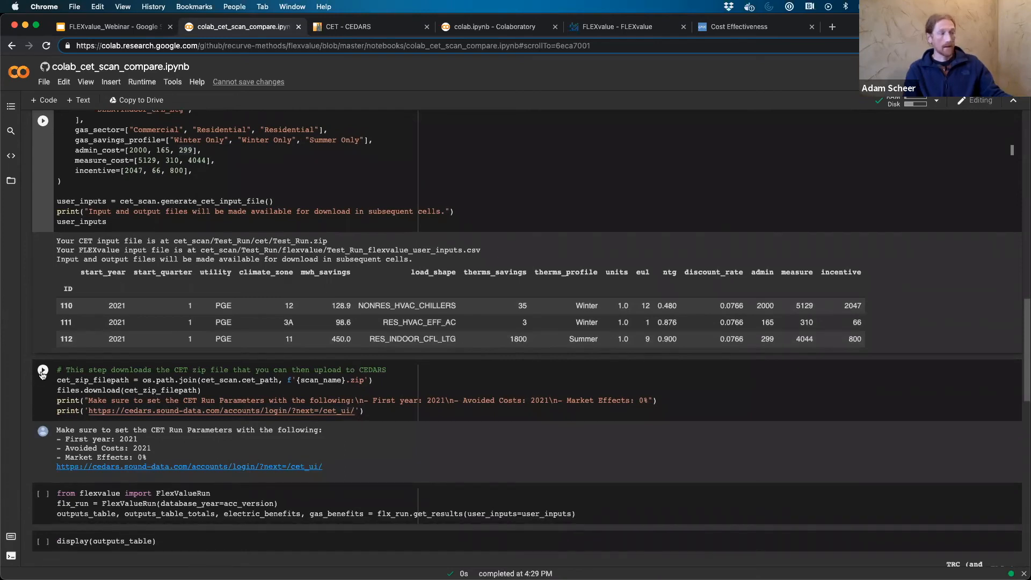
Run the files.download cell to save the Test_Run.zip CET input file.
left_click(43, 370)
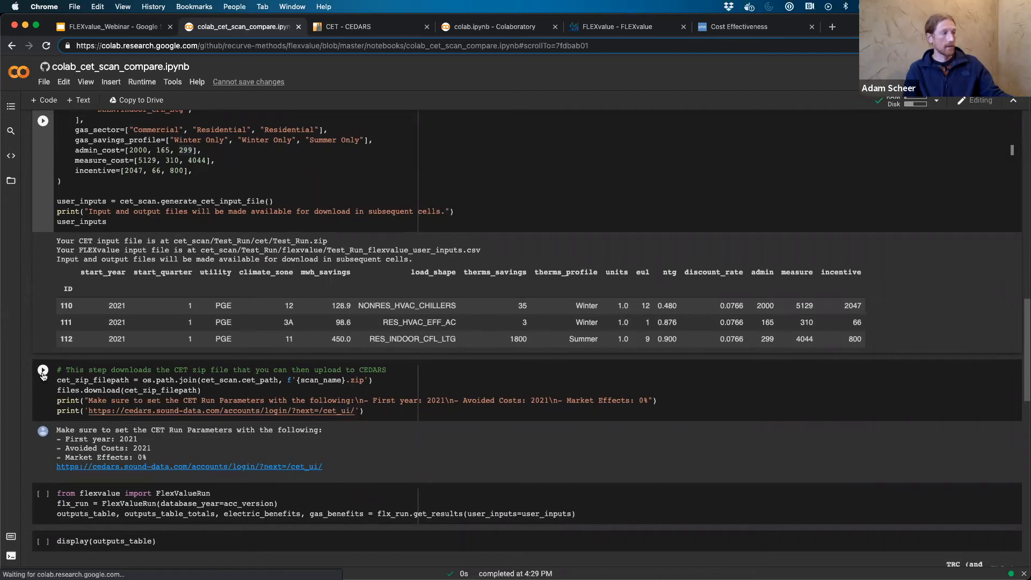
left_click(43, 371)
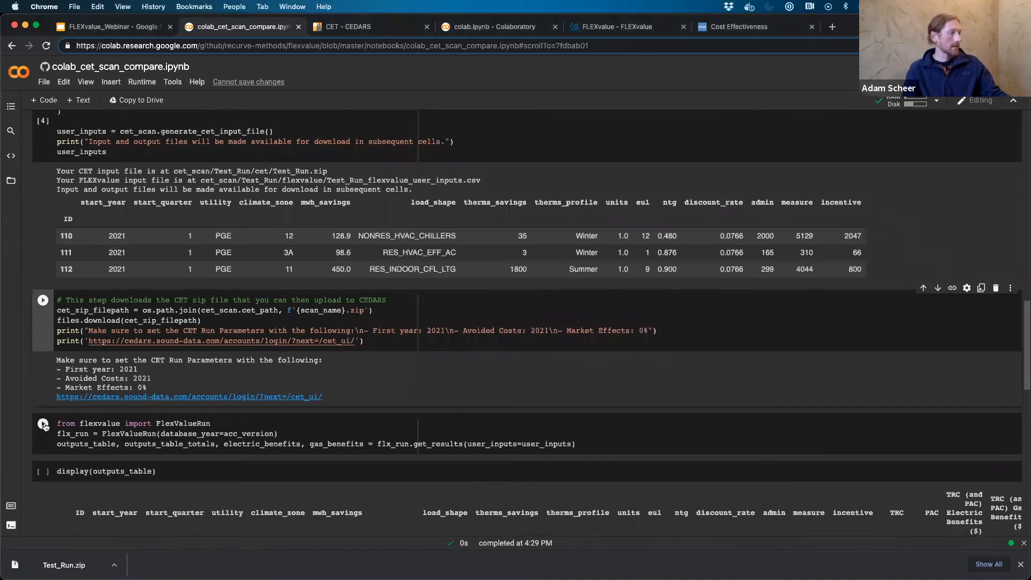
Run the FlexValueRun get_results cell, then switch to the CET - CEDARS browser tab.
left_click(43, 423)
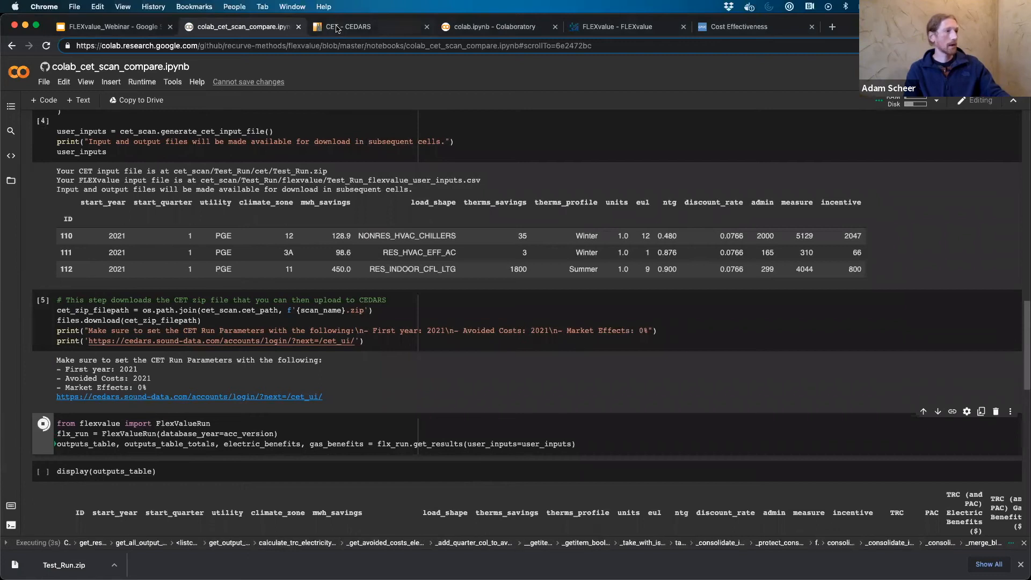
left_click(347, 27)
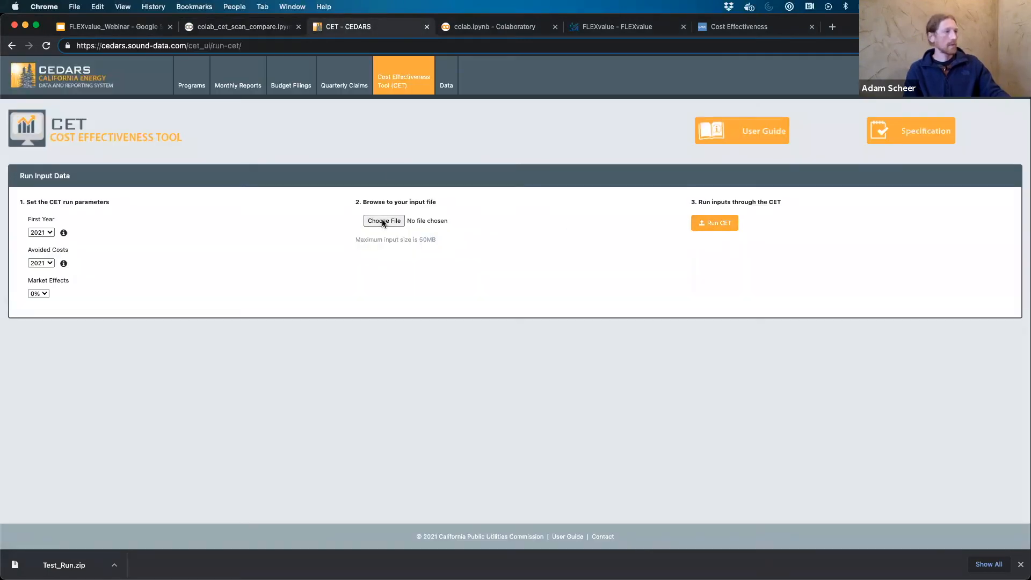
Attach Test_Run.zip on the CEDARS CET page and submit the CET run.
left_click(384, 220)
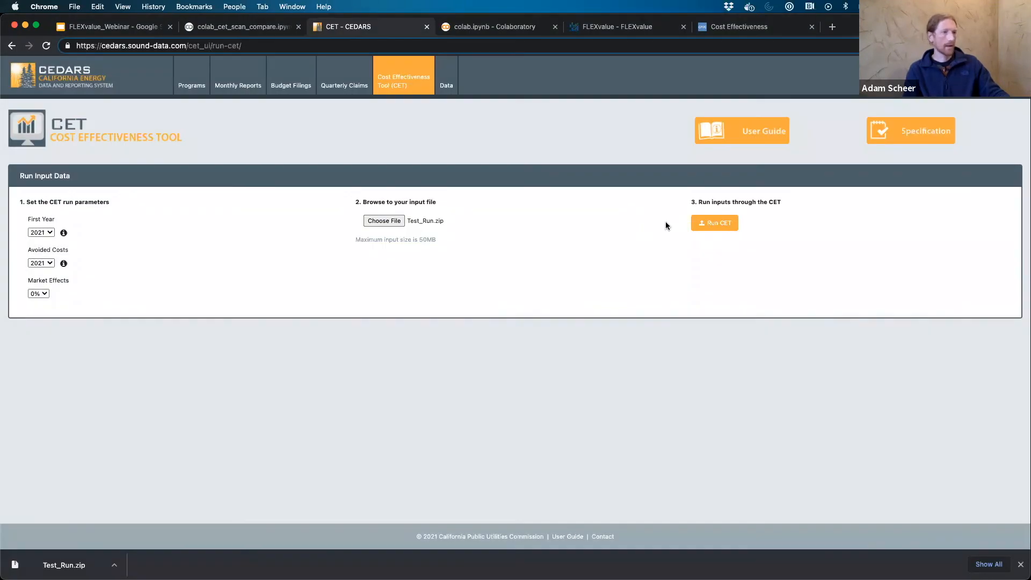
left_click(714, 223)
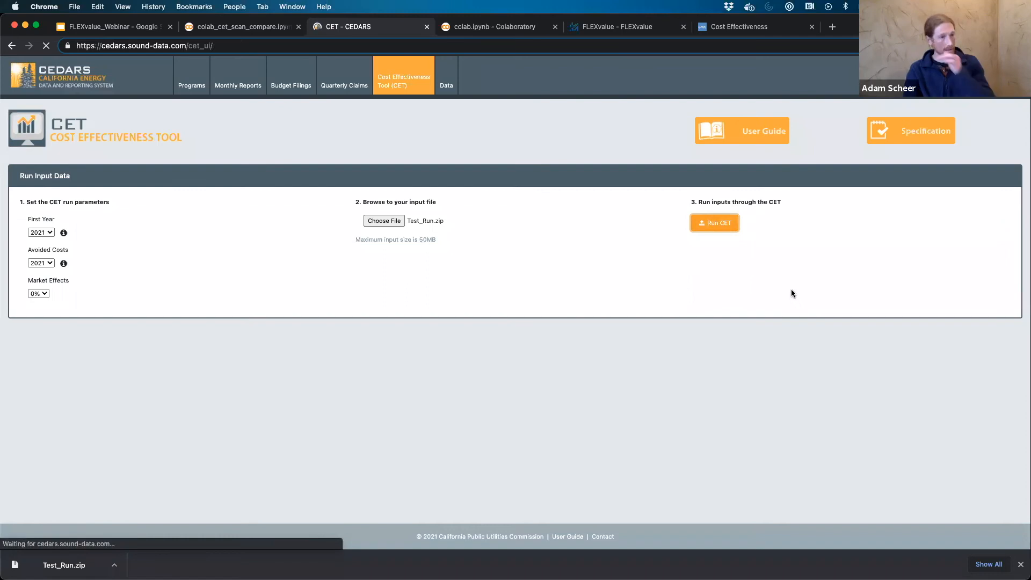
Submit the run and wait for job 44578 to finish processing in Upload History.
left_click(714, 223)
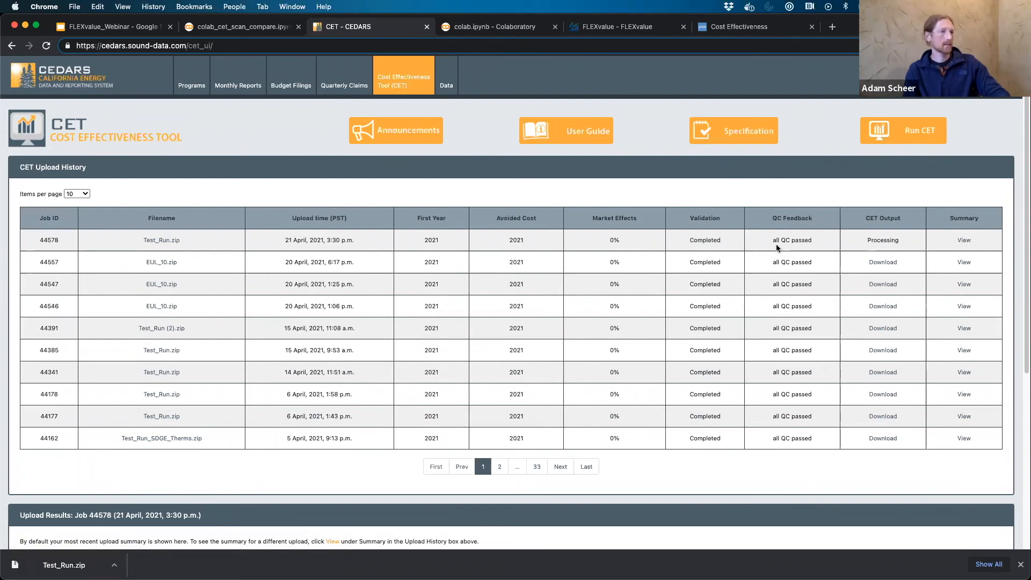
mouse_move(857, 253)
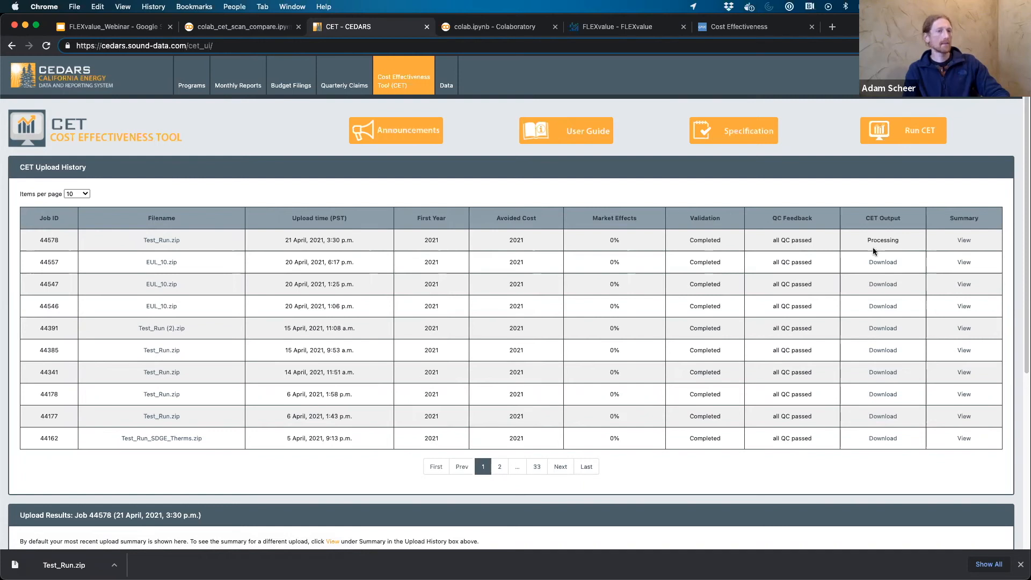
mouse_move(855, 257)
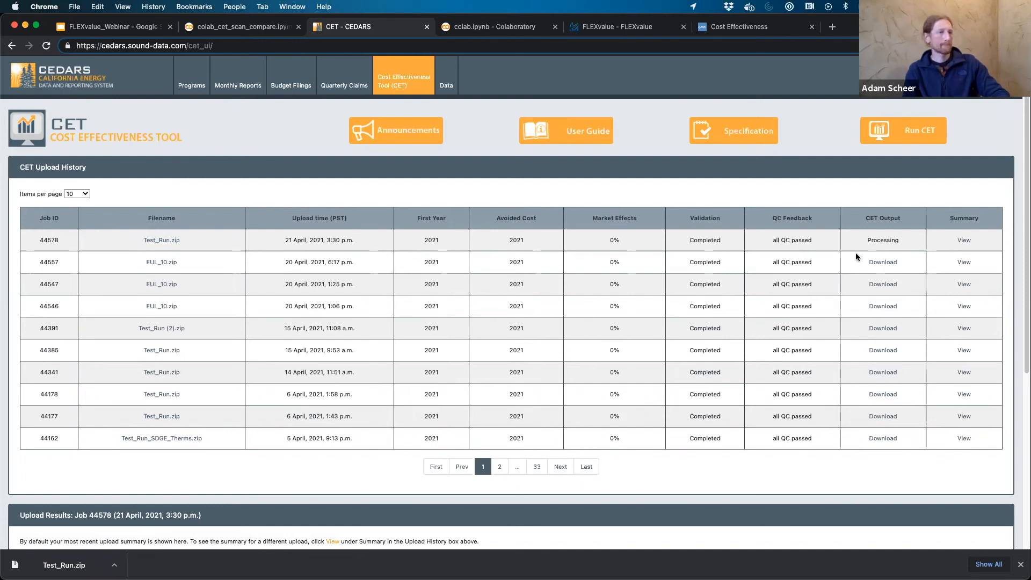
mouse_move(882, 263)
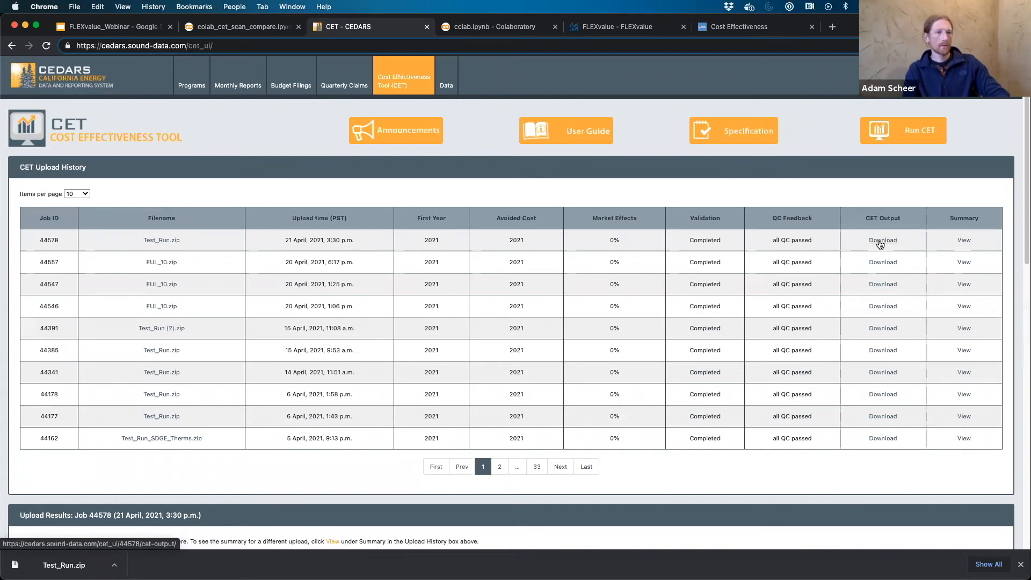
Download job 44578's CET output zip and return to the Colab notebook.
left_click(883, 240)
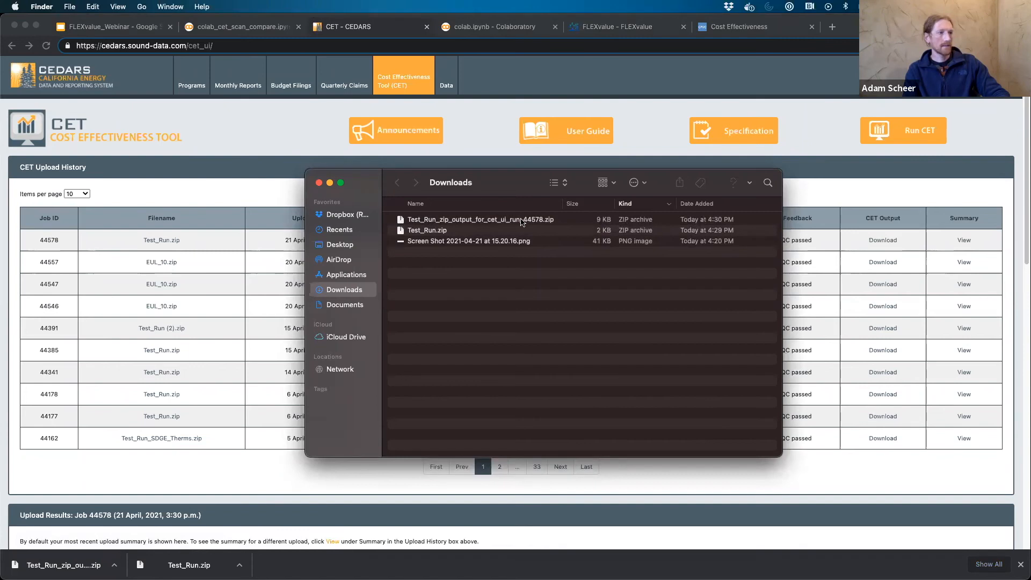
mouse_move(440, 169)
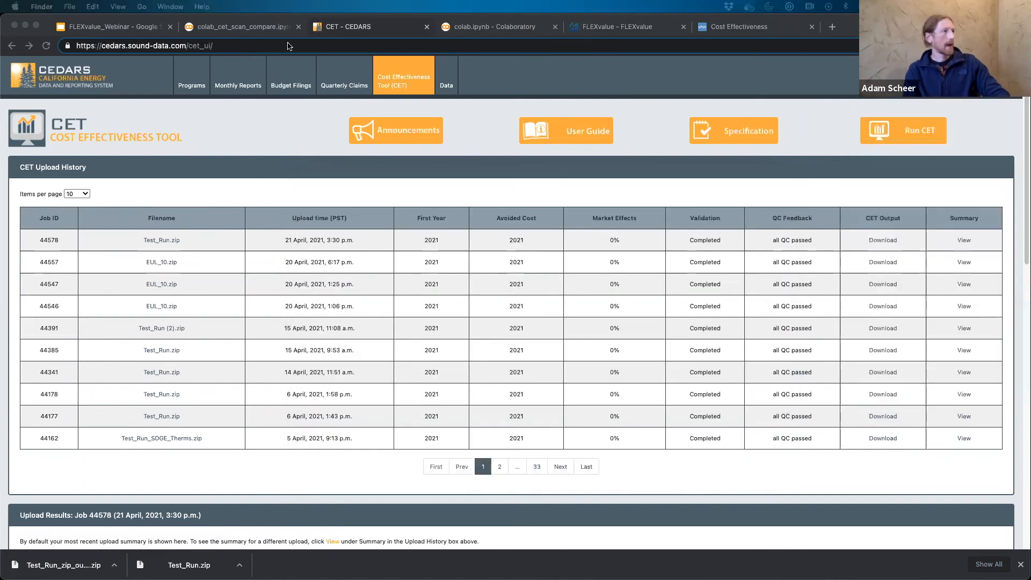
left_click(241, 26)
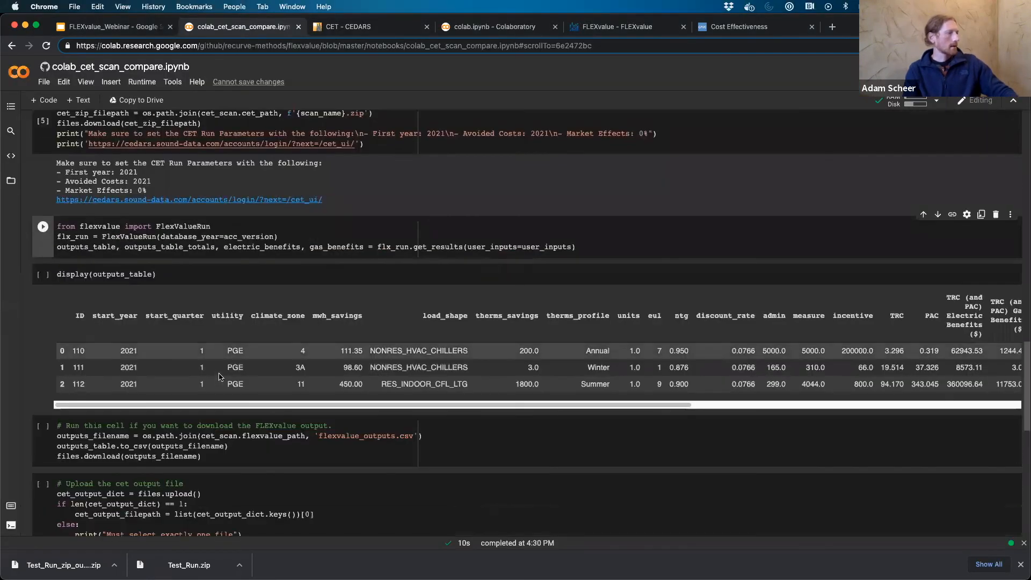
Run the CET output upload cell and upload Test_Run_zip_output_for_cet_ui_run_44578.zip.
scroll("down", 3)
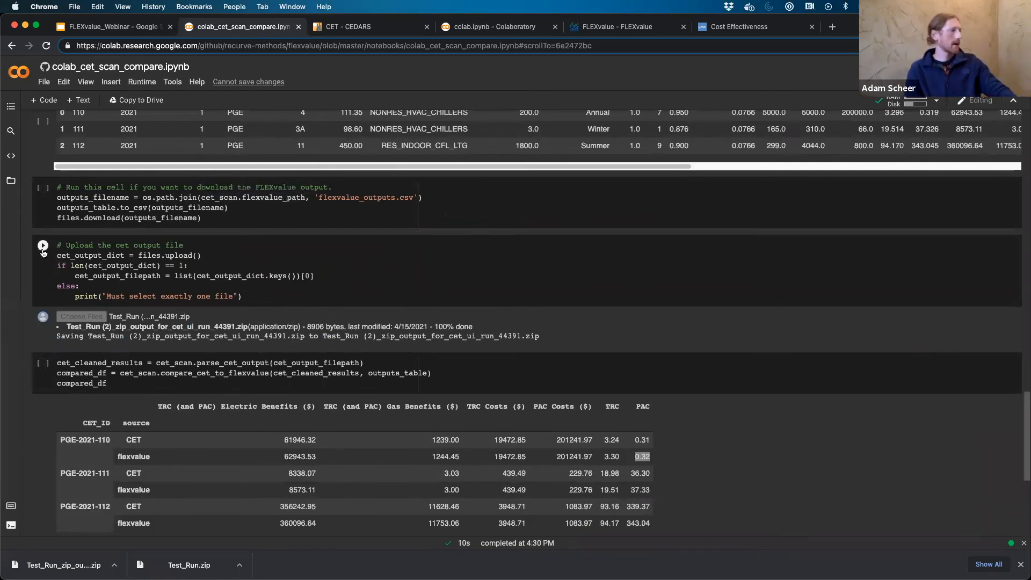
left_click(43, 245)
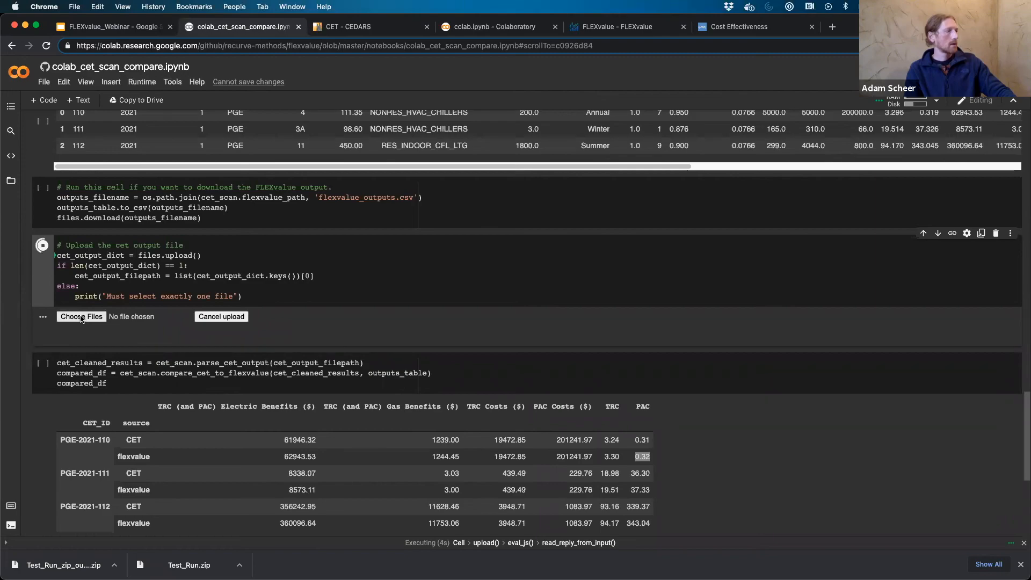
left_click(80, 316)
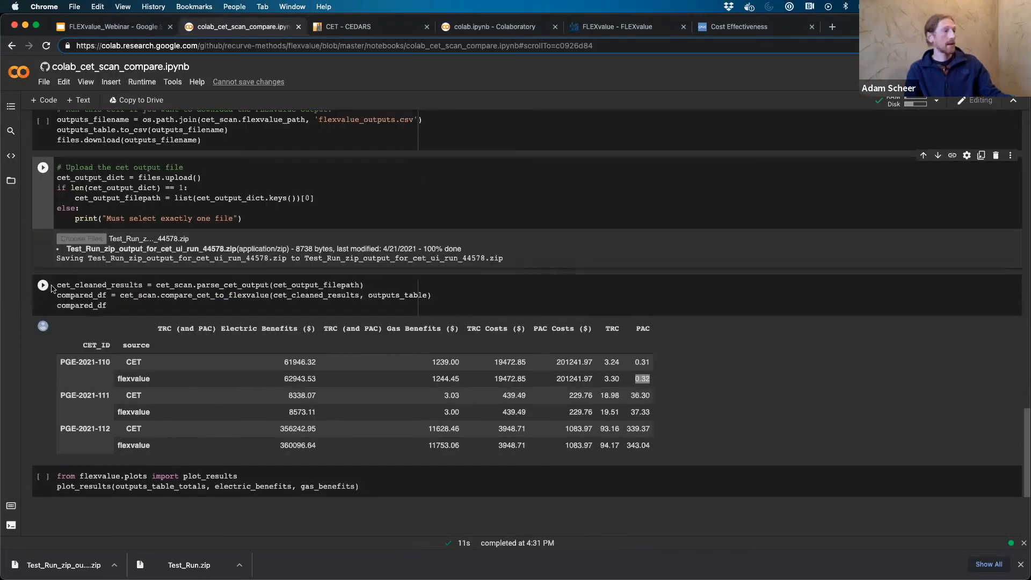
mouse_move(43, 285)
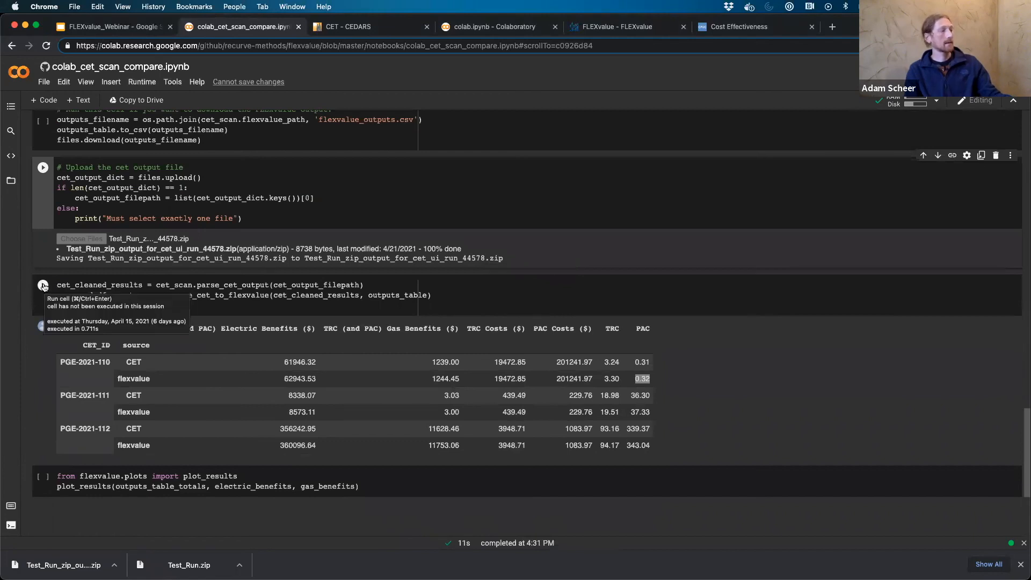
Run the parse_cet_output / compare_cet_to_flexvalue cell to refresh compared_df.
left_click(42, 285)
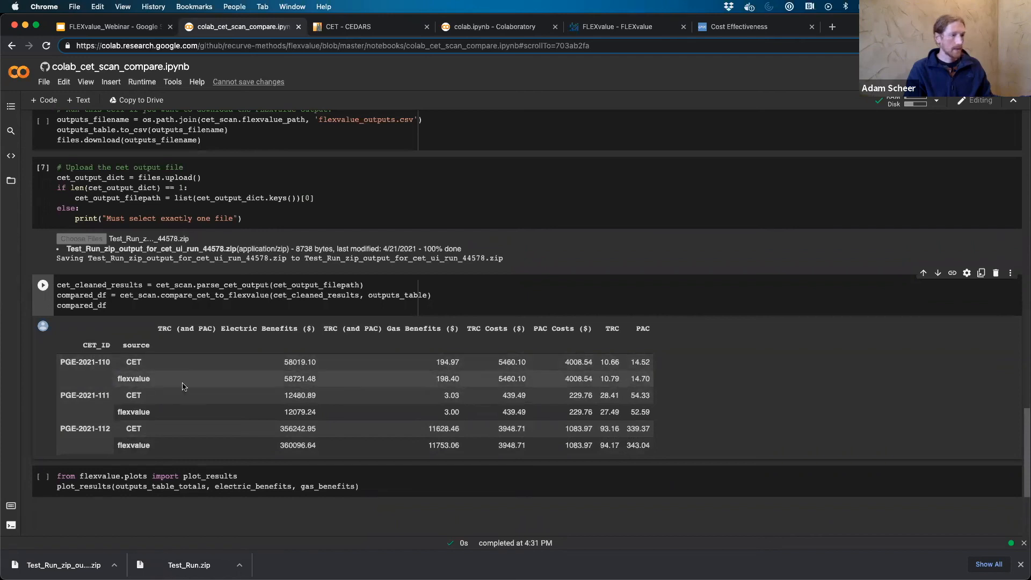
mouse_move(284, 369)
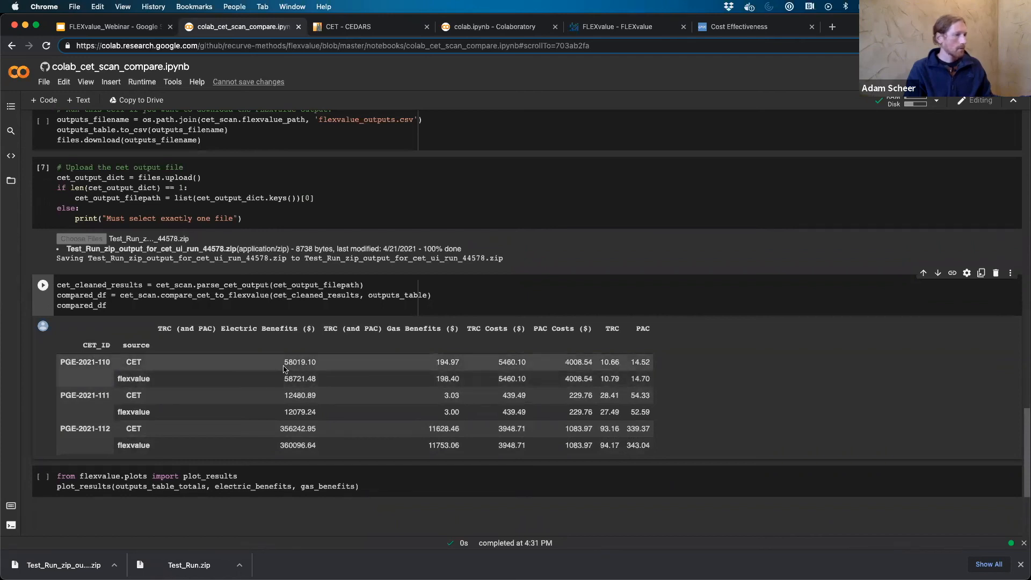
mouse_move(309, 372)
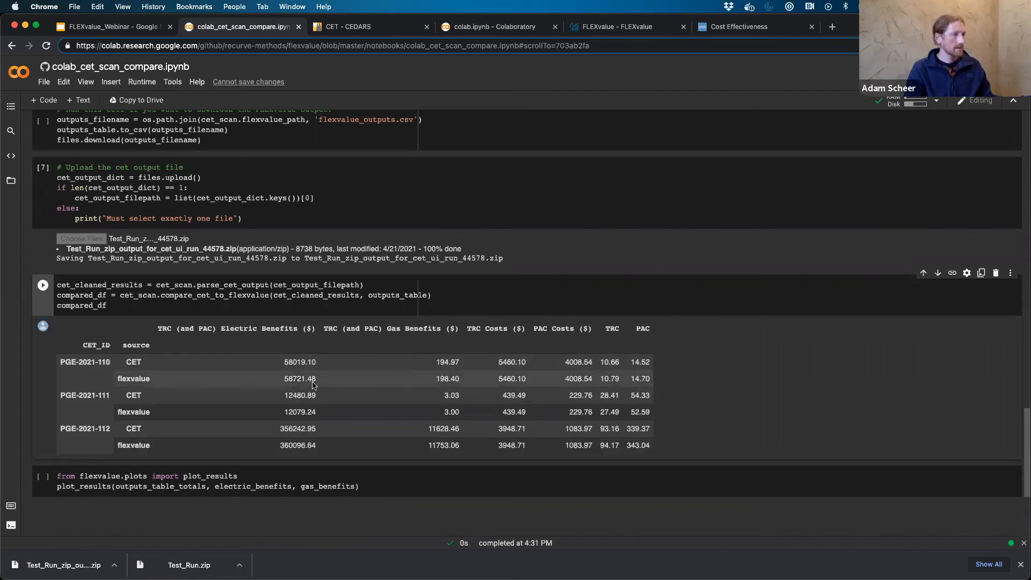
mouse_move(295, 385)
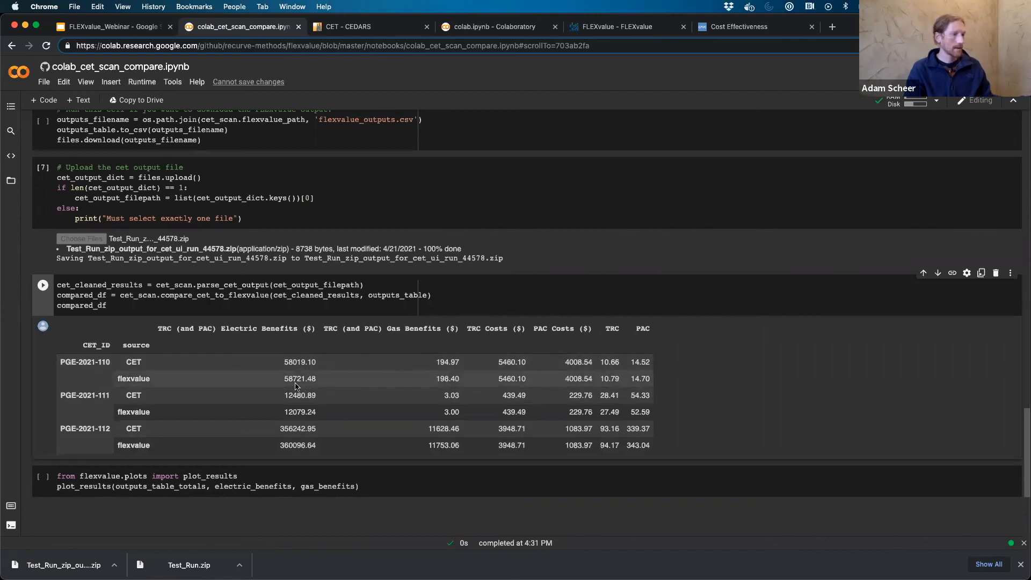
mouse_move(449, 375)
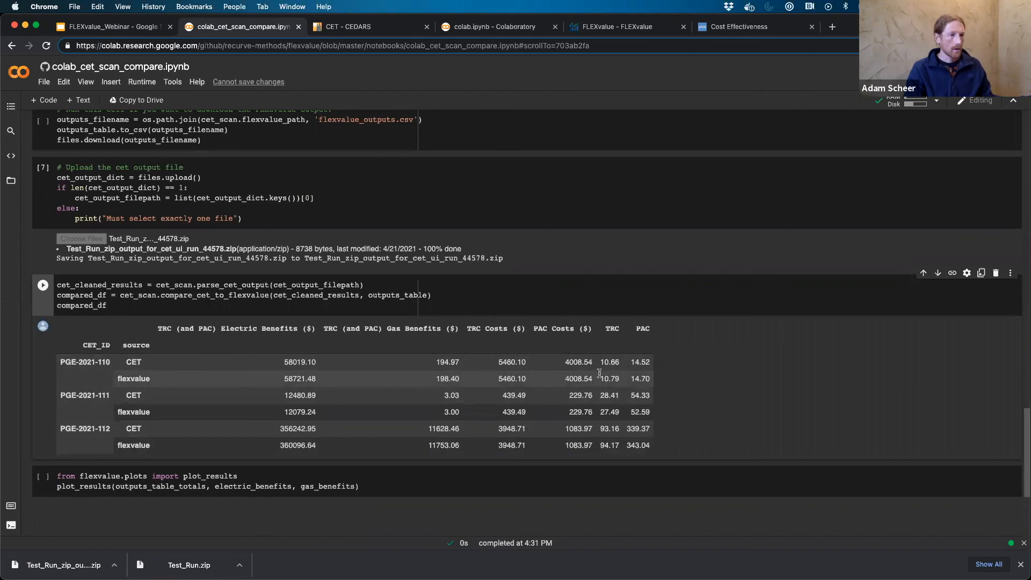
mouse_move(617, 367)
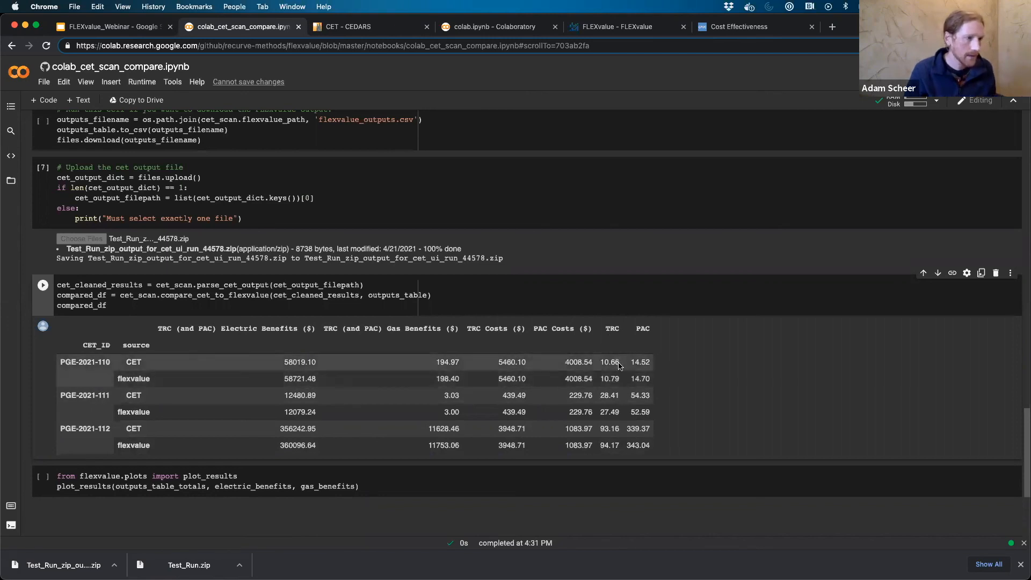
double_click(609, 362)
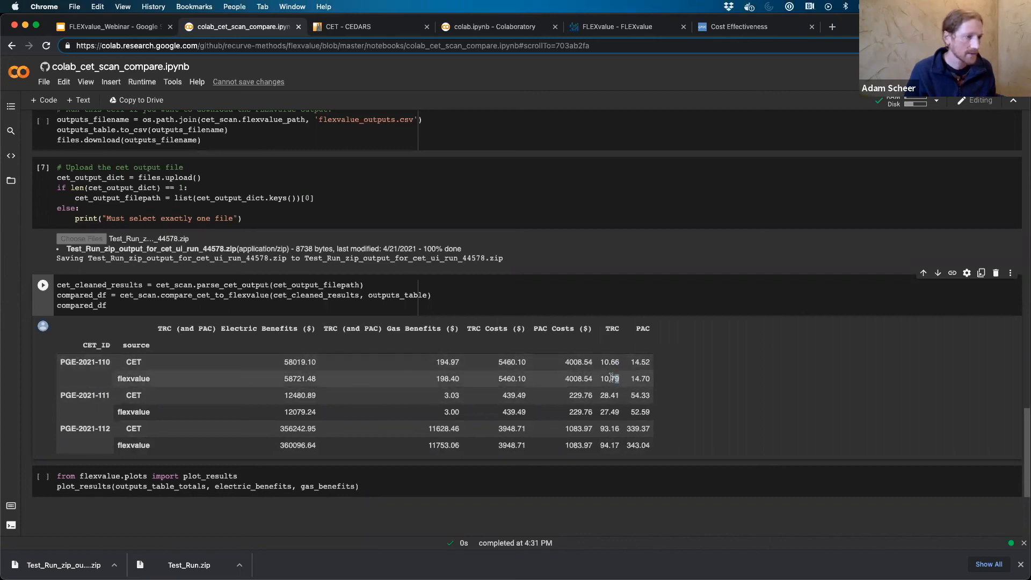
double_click(609, 379)
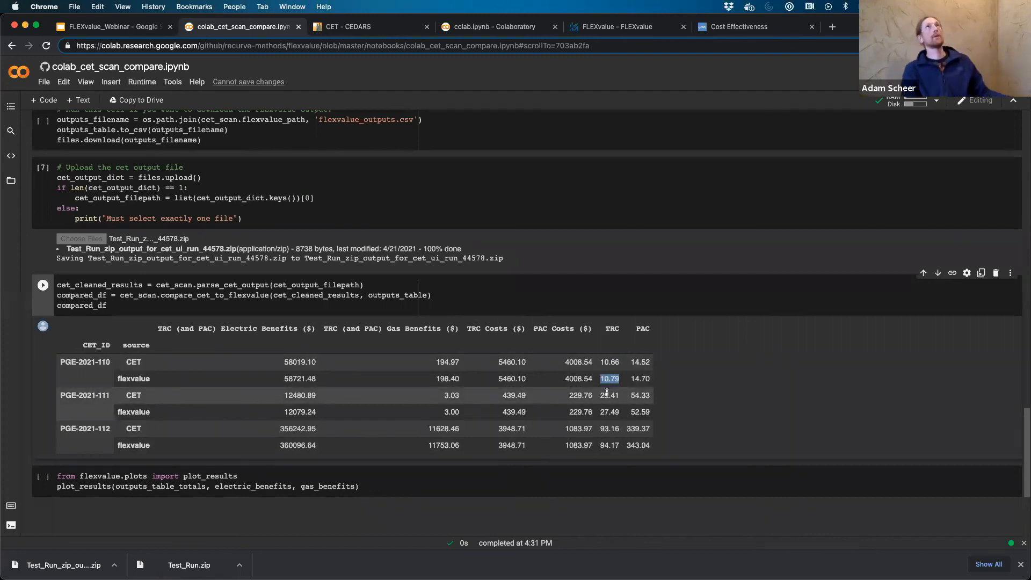
mouse_move(606, 395)
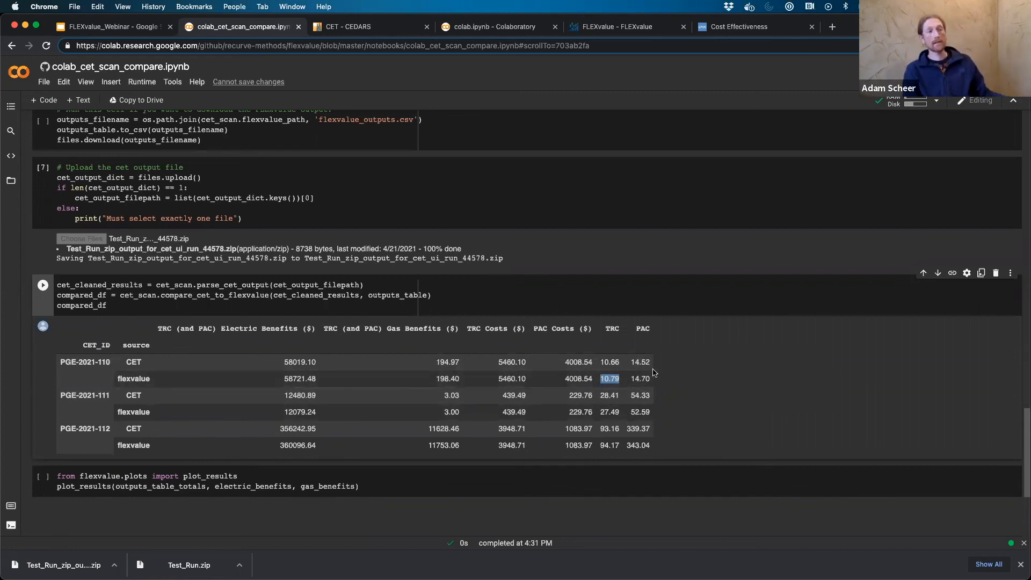
mouse_move(108, 379)
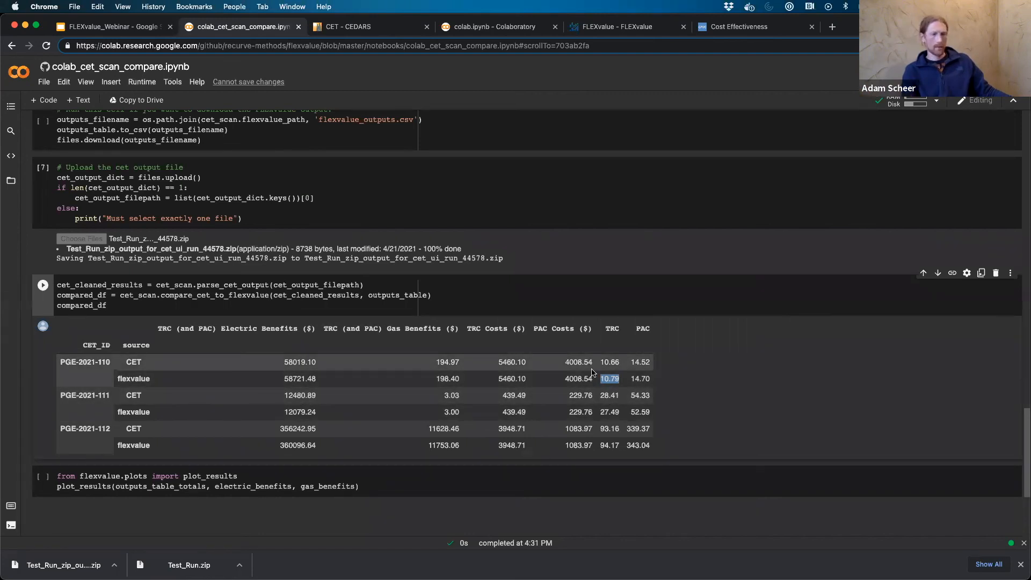
mouse_move(595, 385)
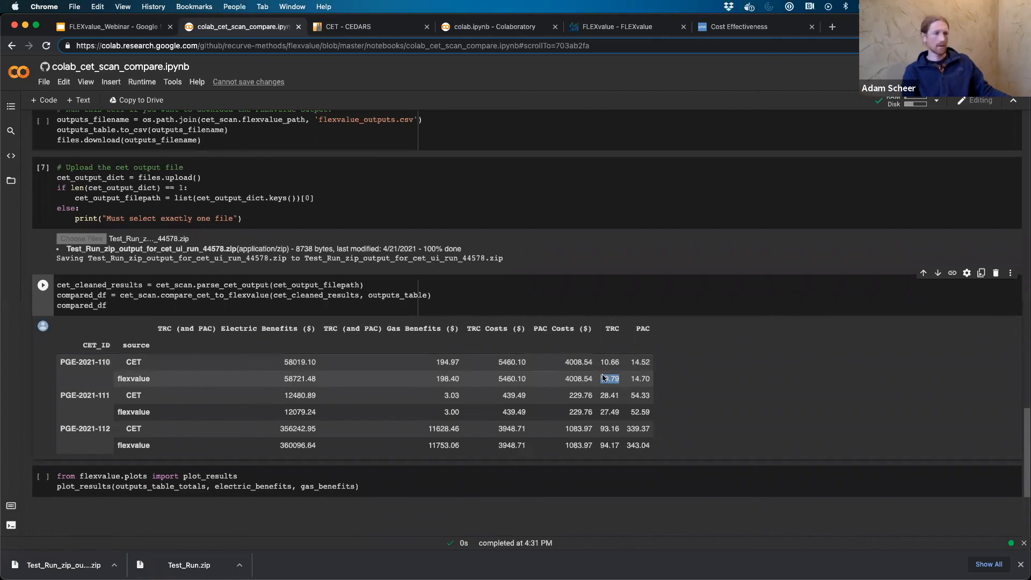
double_click(610, 379)
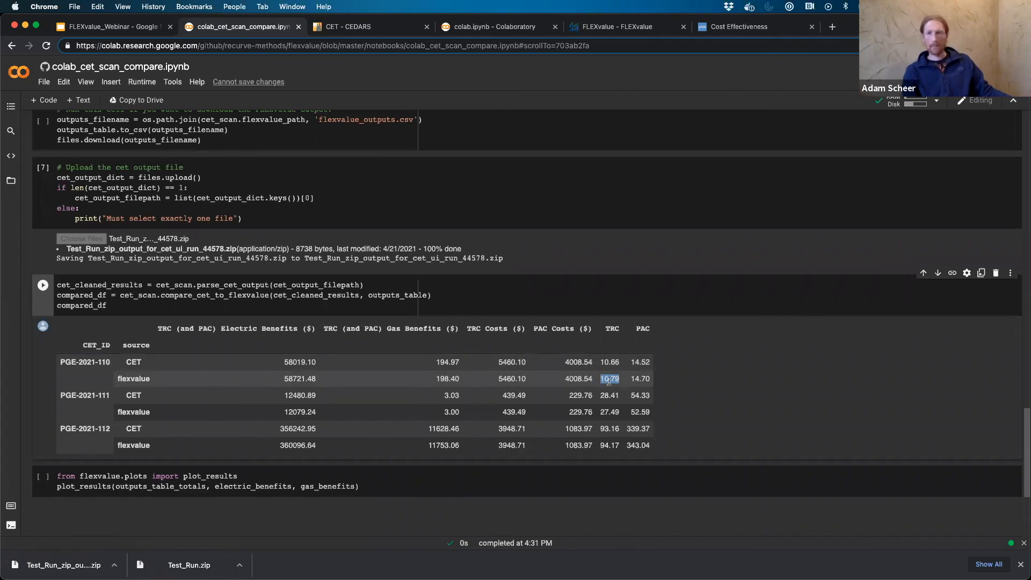